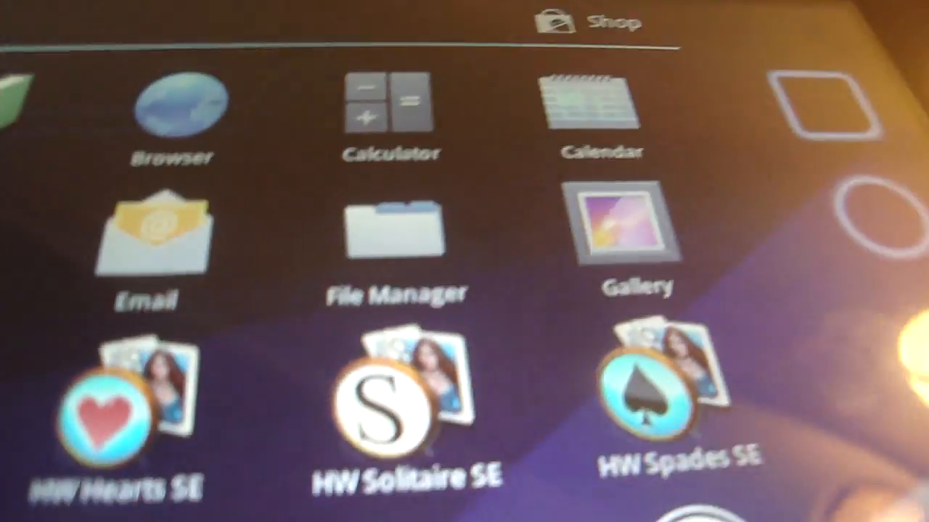
Step: Launch TOSHIBA File Manager and scroll Internal Storage down to FolderOrganizer, gameloft, Movies and Notifications
left_click(393, 232)
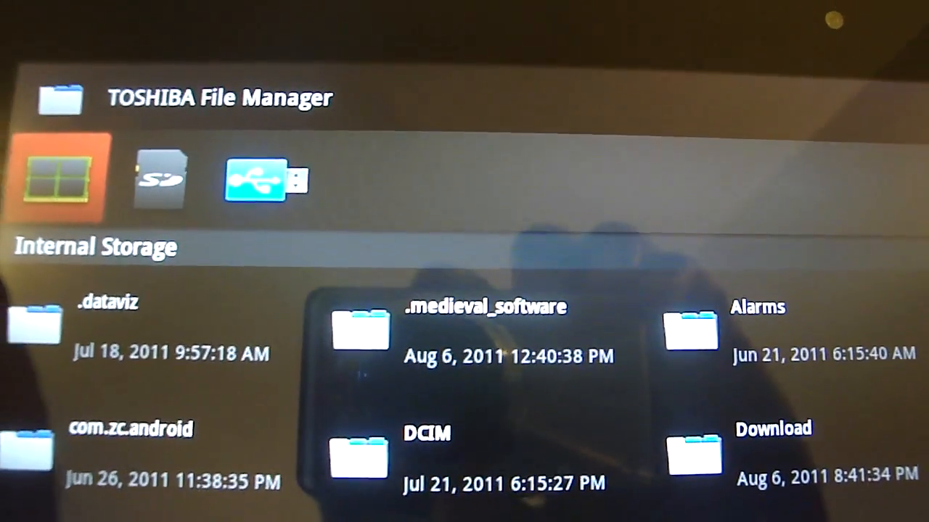
scroll("down", 3)
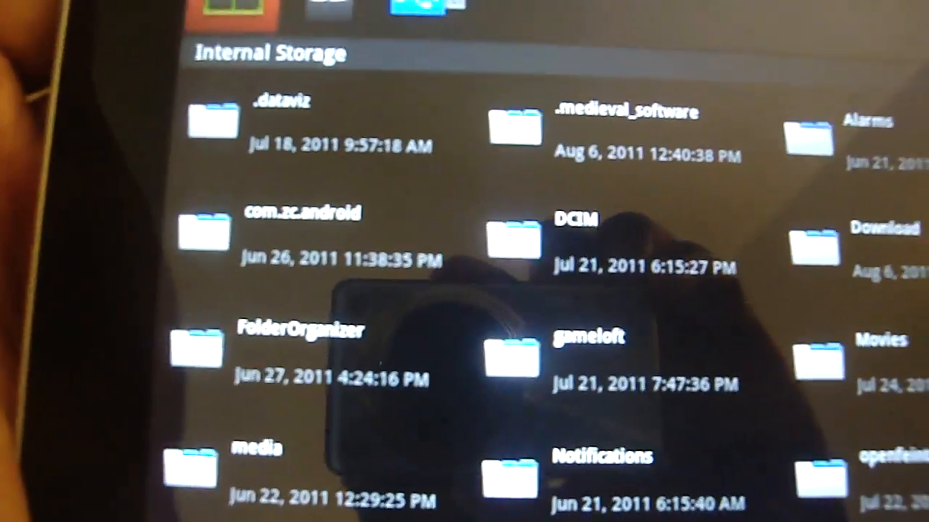